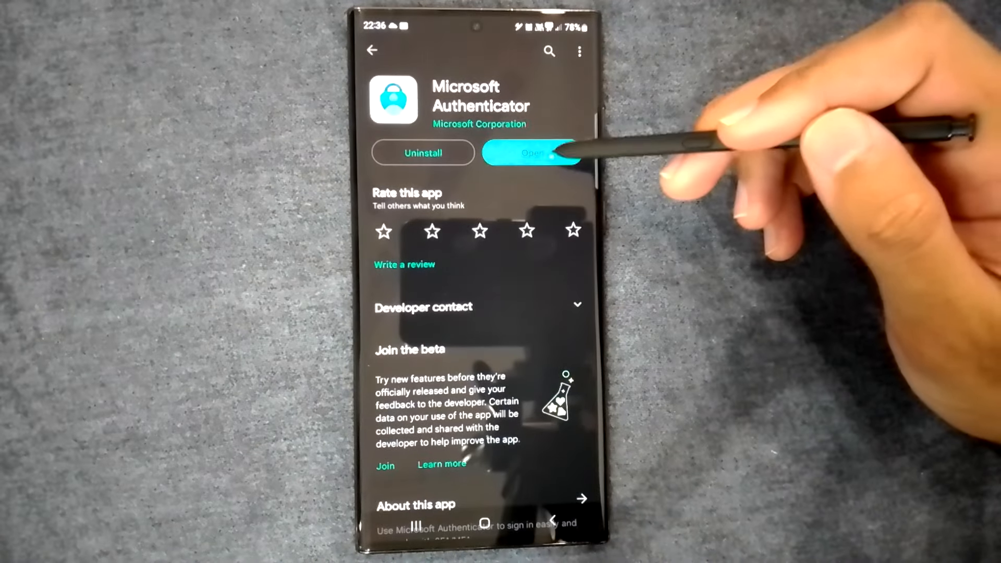
# Step: Launch Microsoft Authenticator from its Play Store page
pyautogui.click(532, 152)
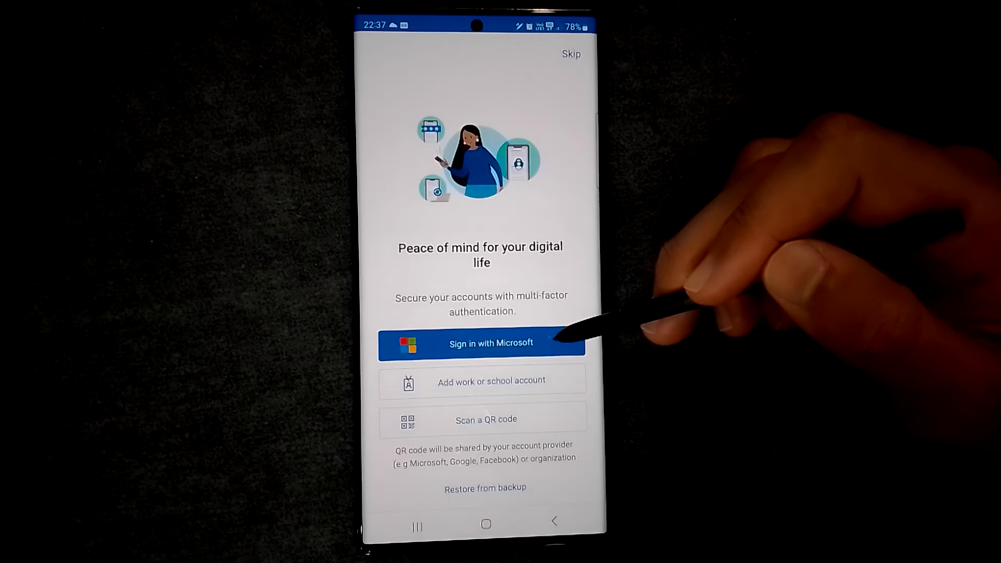
# Step: Sign in with the Microsoft account, turn on autofill sync, and skip the autofill-provider prompt
pyautogui.click(485, 344)
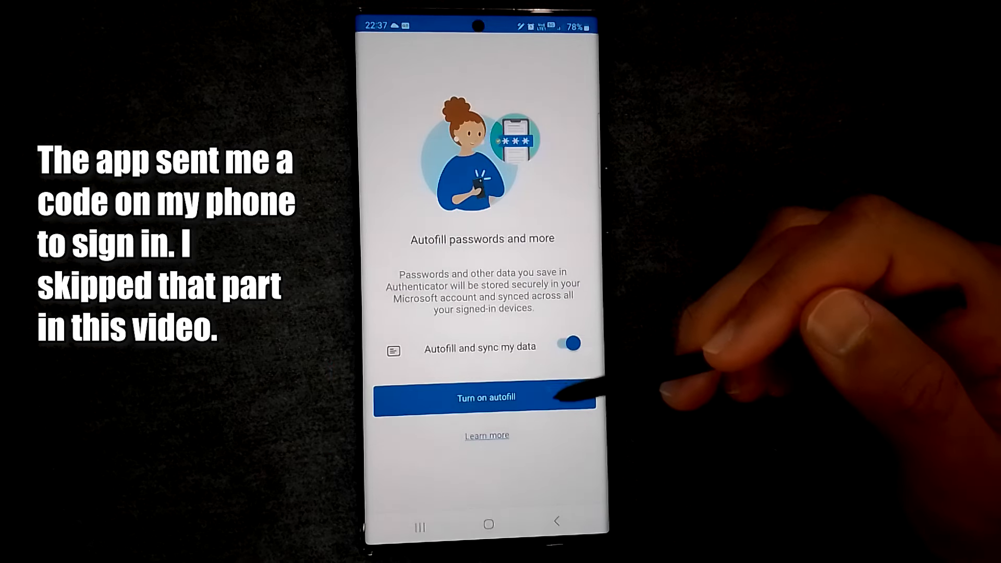
pyautogui.click(486, 411)
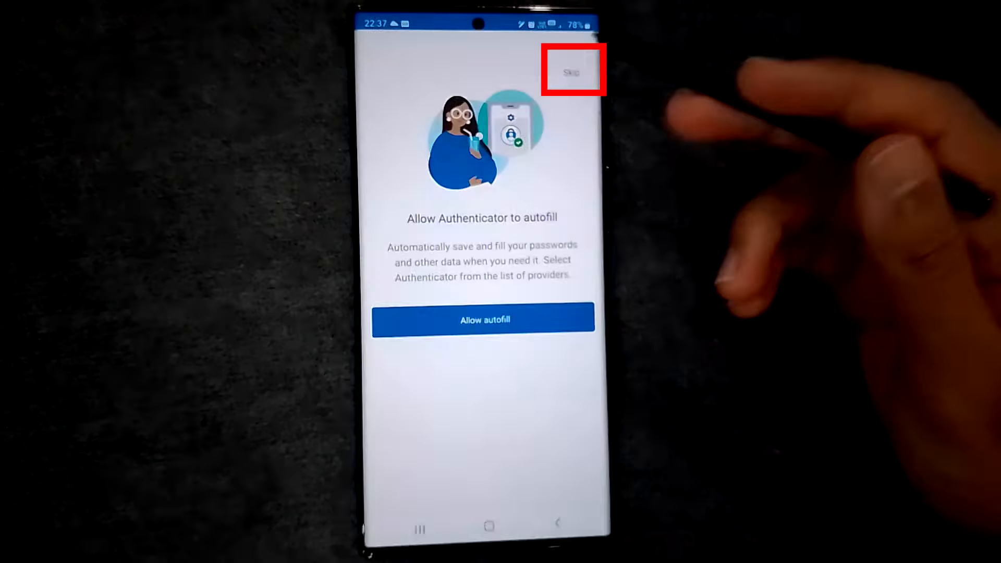
pyautogui.click(574, 70)
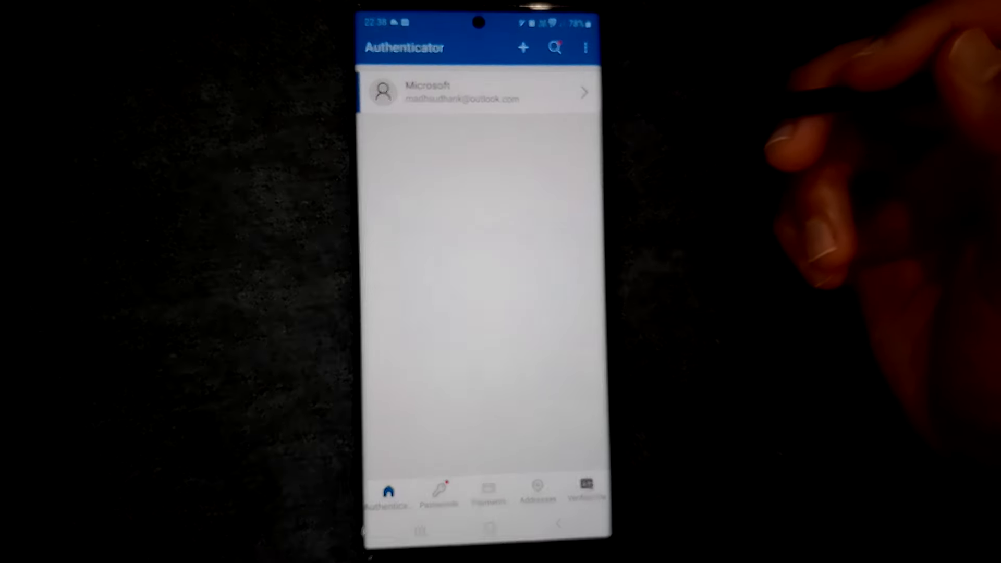
# Step: Open account.microsoft.com in the desktop browser beside Authenticator
pyautogui.click(467, 93)
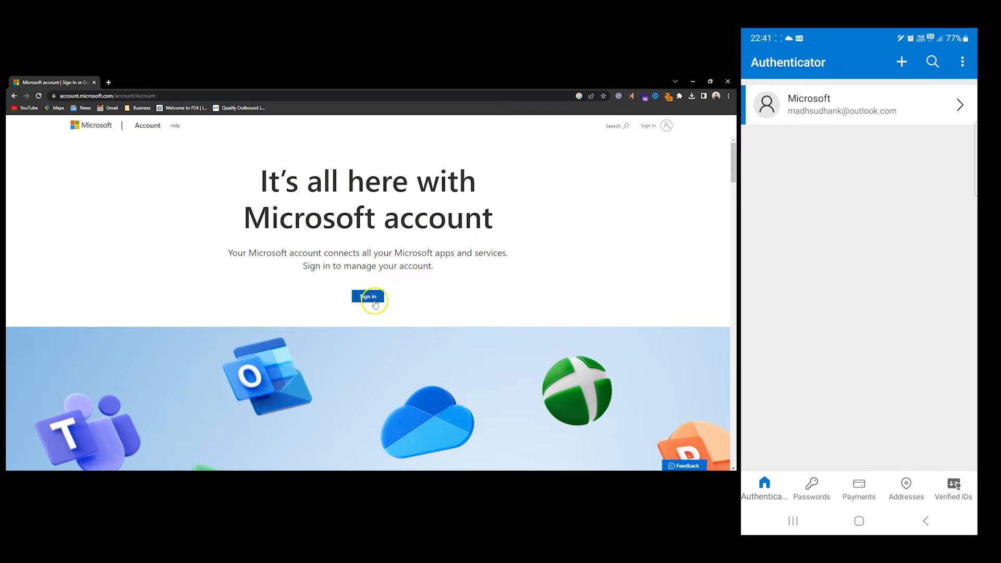
# Step: Sign in to the Microsoft account website and choose to stay signed in
pyautogui.click(370, 296)
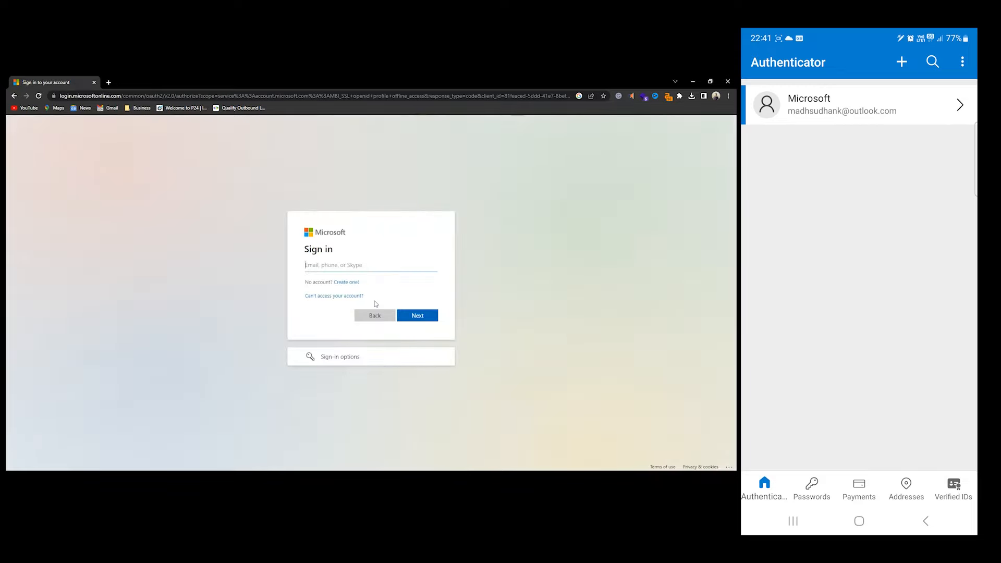
pyautogui.click(417, 315)
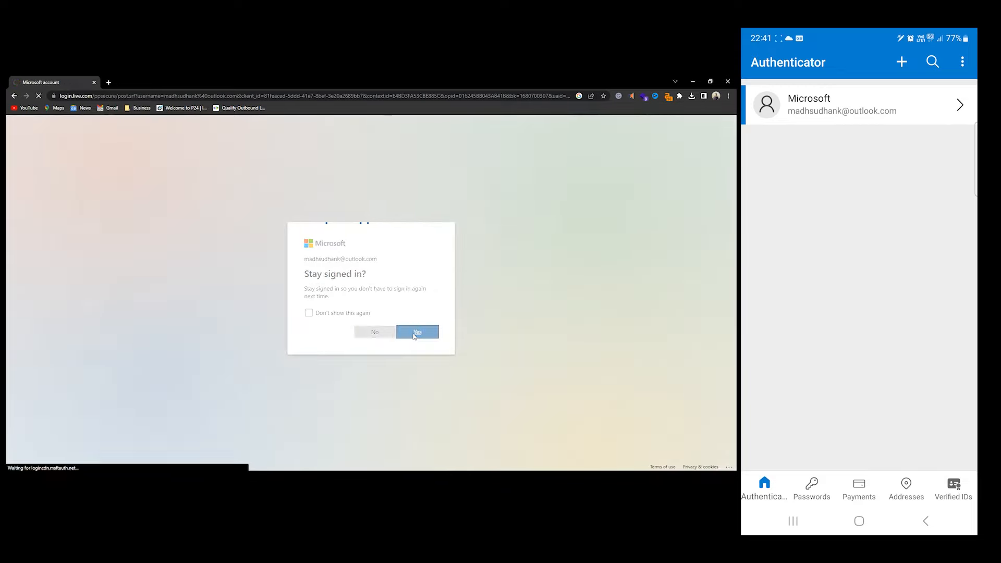
pyautogui.click(417, 331)
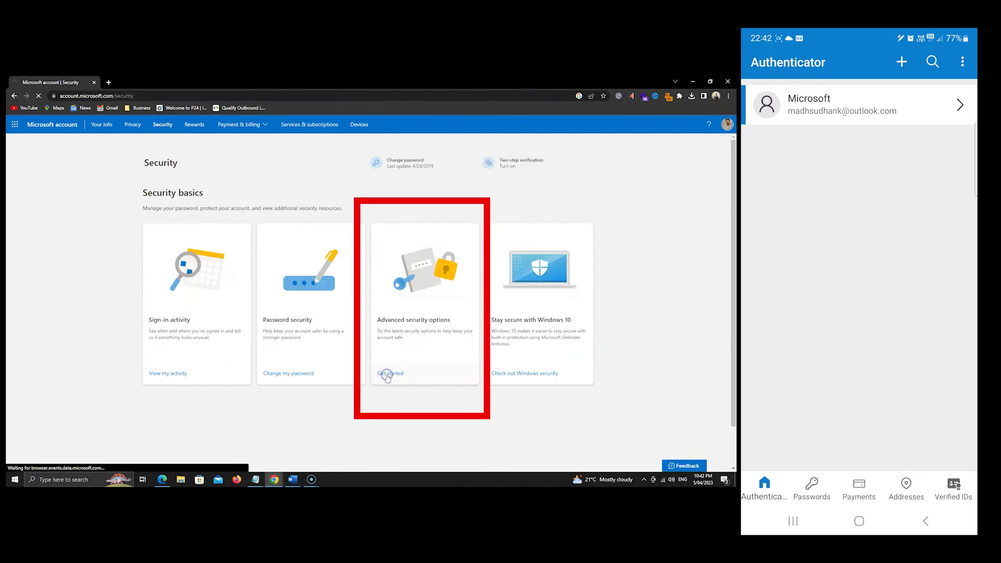
# Step: Open Advanced security options and approve the sign-in request in Authenticator
pyautogui.click(388, 373)
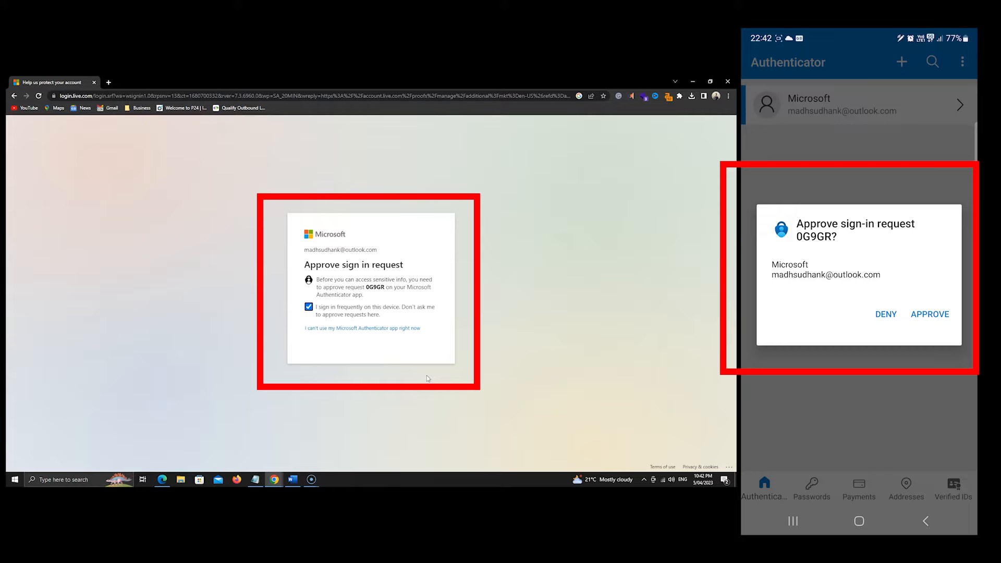
pyautogui.click(930, 314)
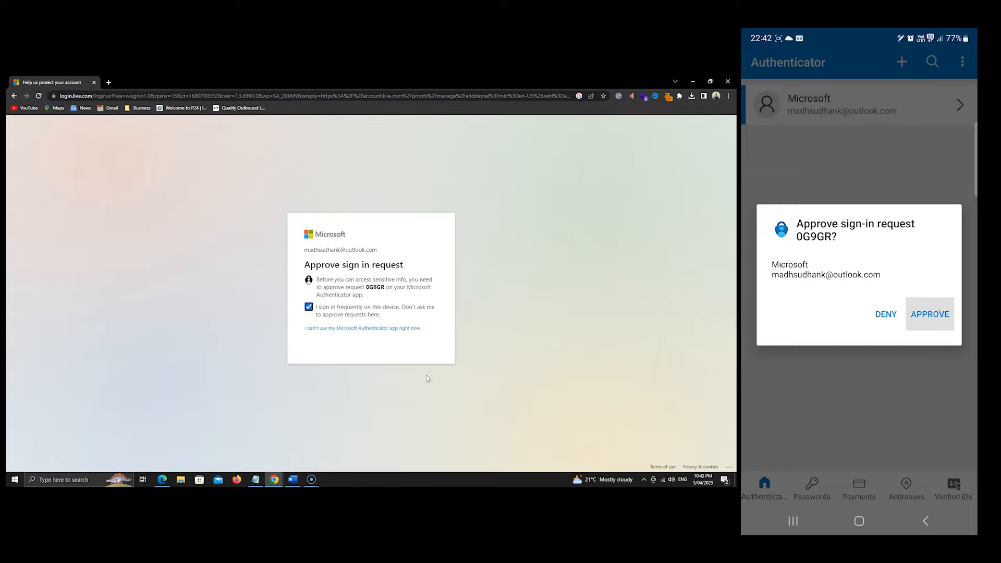
pyautogui.click(930, 314)
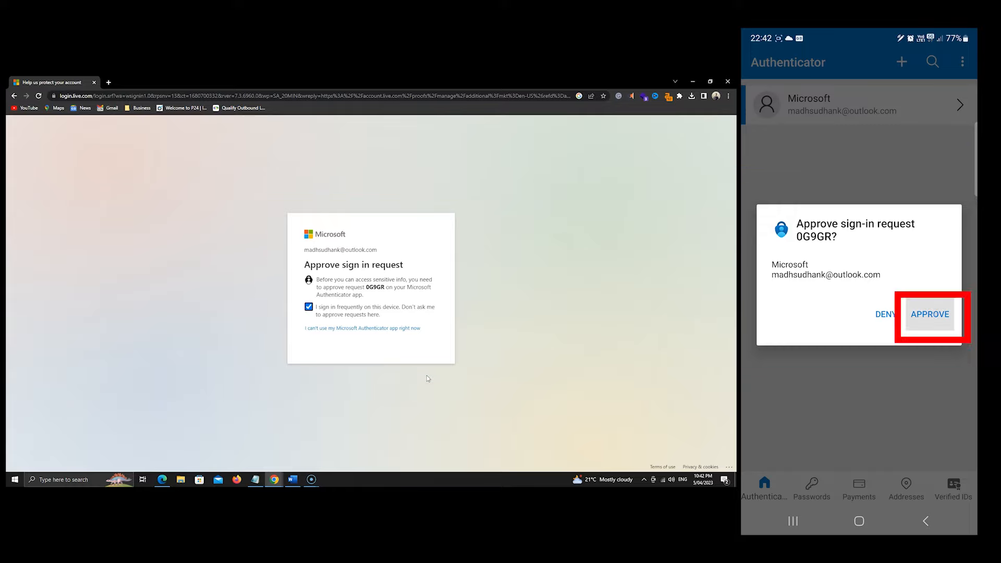
pyautogui.click(929, 314)
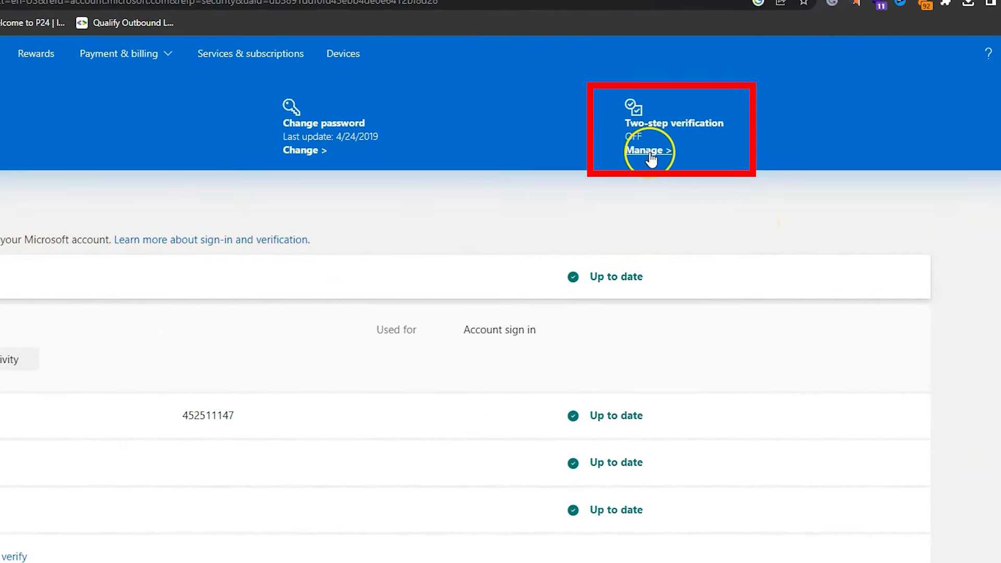
# Step: Turn on two-step verification for the Microsoft account, moving past the recovery code
pyautogui.click(645, 151)
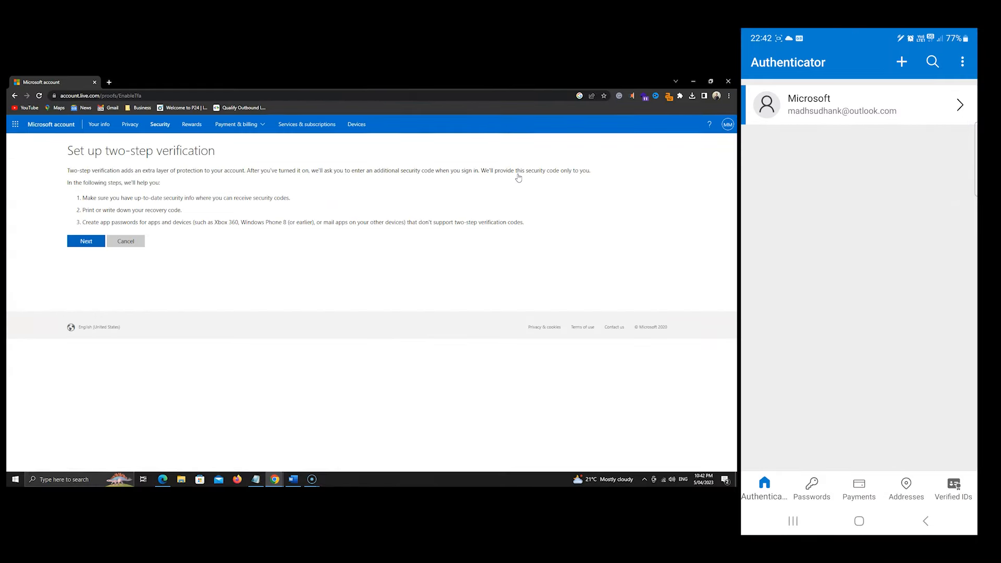
pyautogui.click(86, 241)
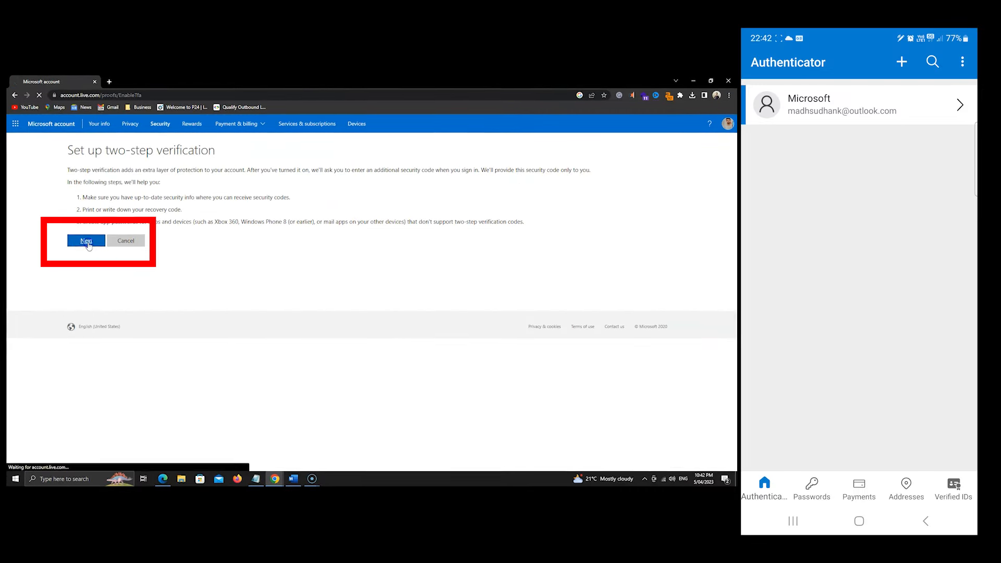
pyautogui.click(86, 240)
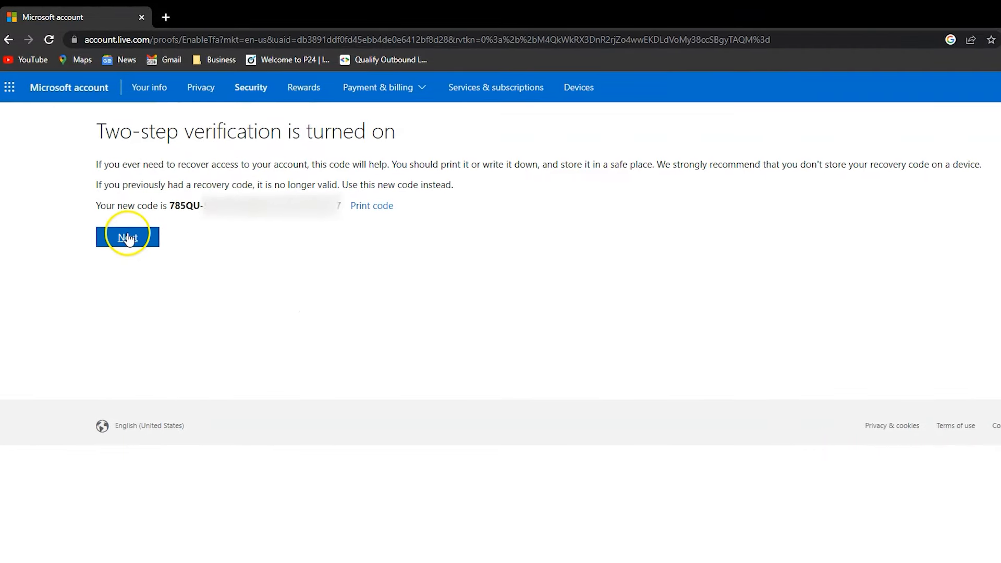
pyautogui.click(126, 237)
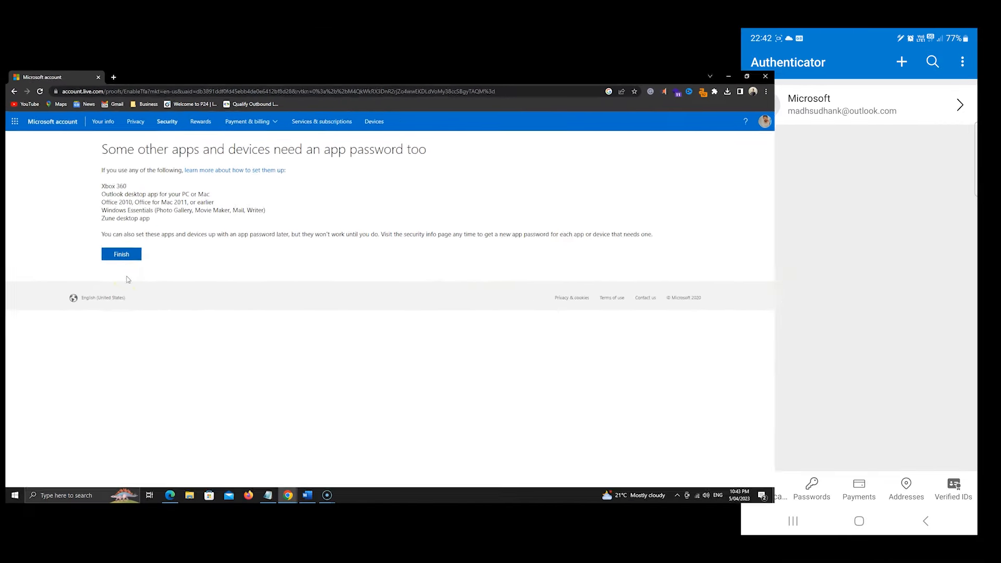
pyautogui.click(121, 254)
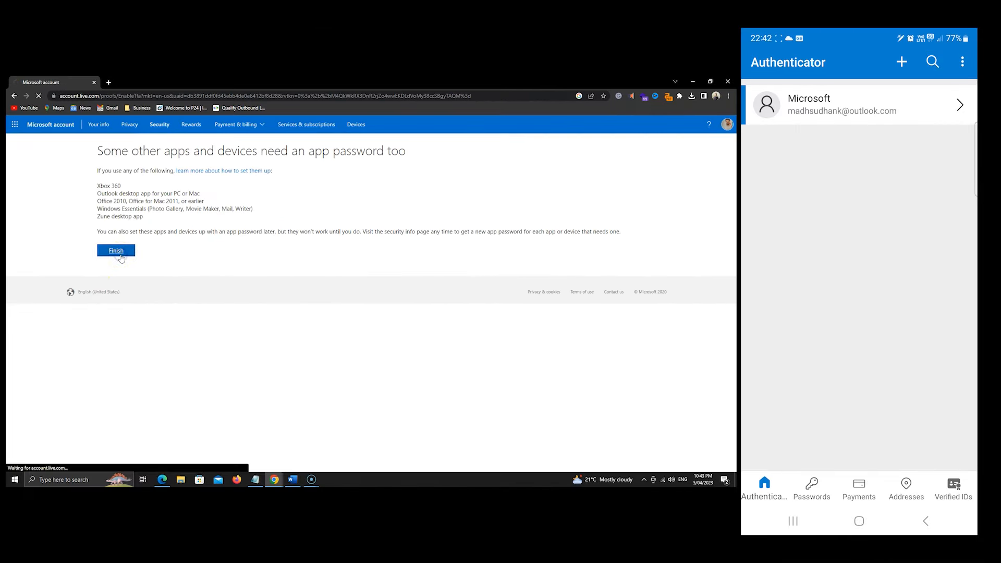
pyautogui.click(116, 250)
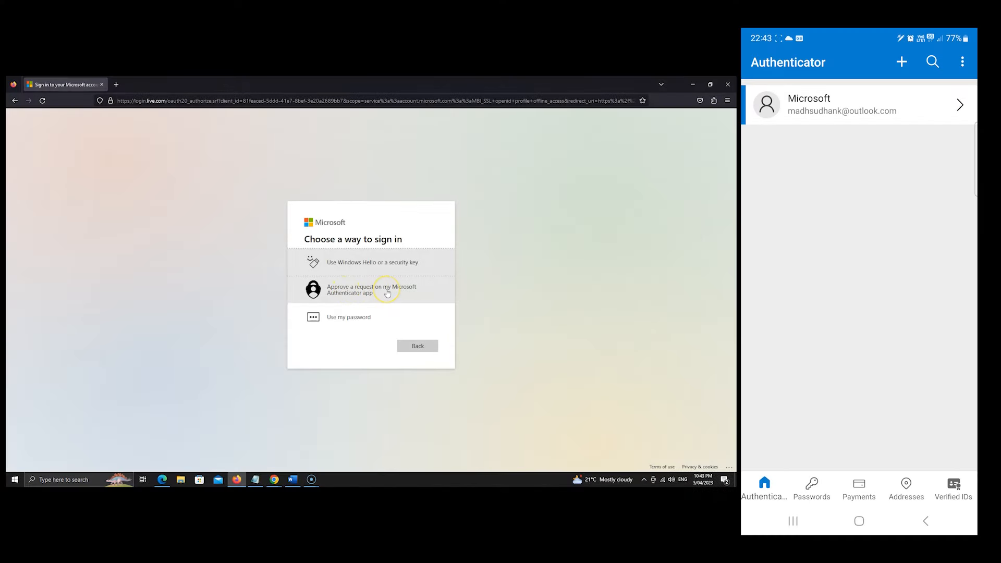
# Step: Sign in to DigitalOcean by approving a request in Authenticator
pyautogui.click(370, 289)
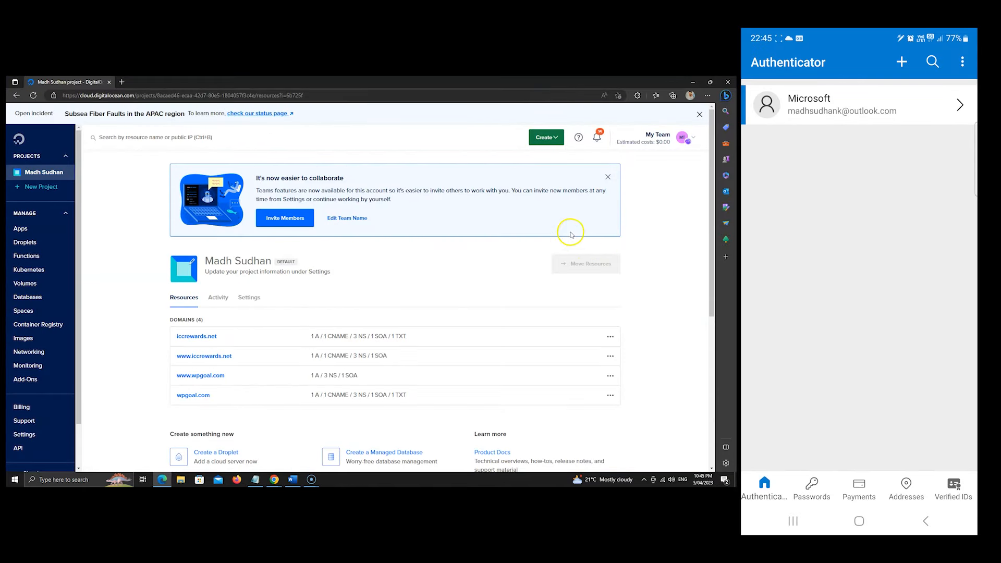
# Step: From My Team, open My Account and start DigitalOcean's Set Up 2FA
pyautogui.click(683, 138)
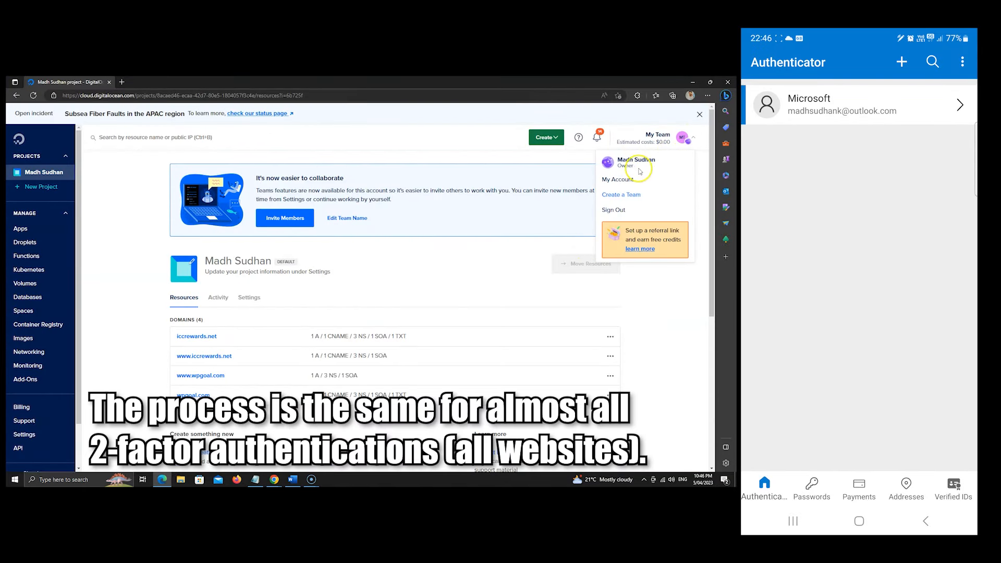
pyautogui.click(614, 179)
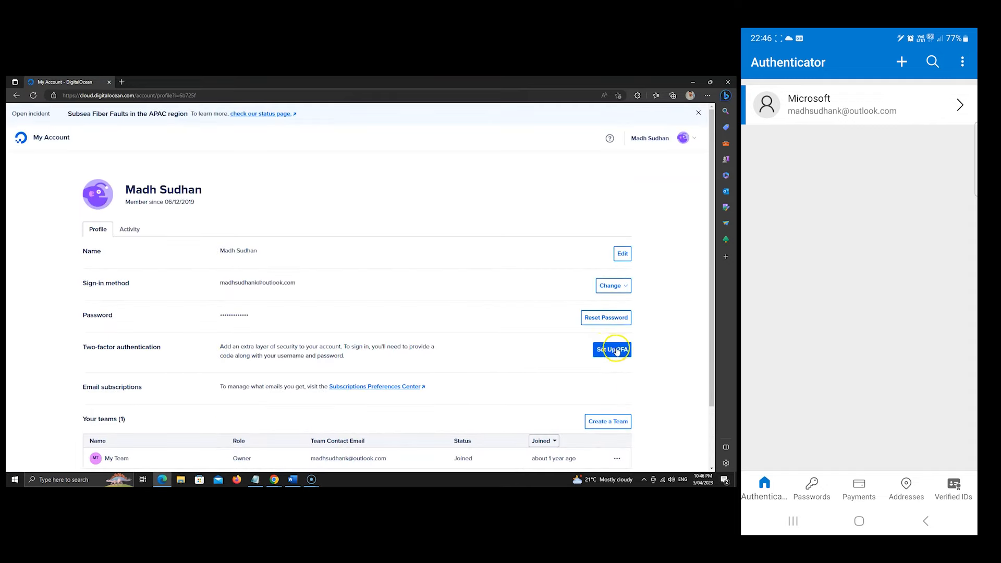
pyautogui.click(612, 349)
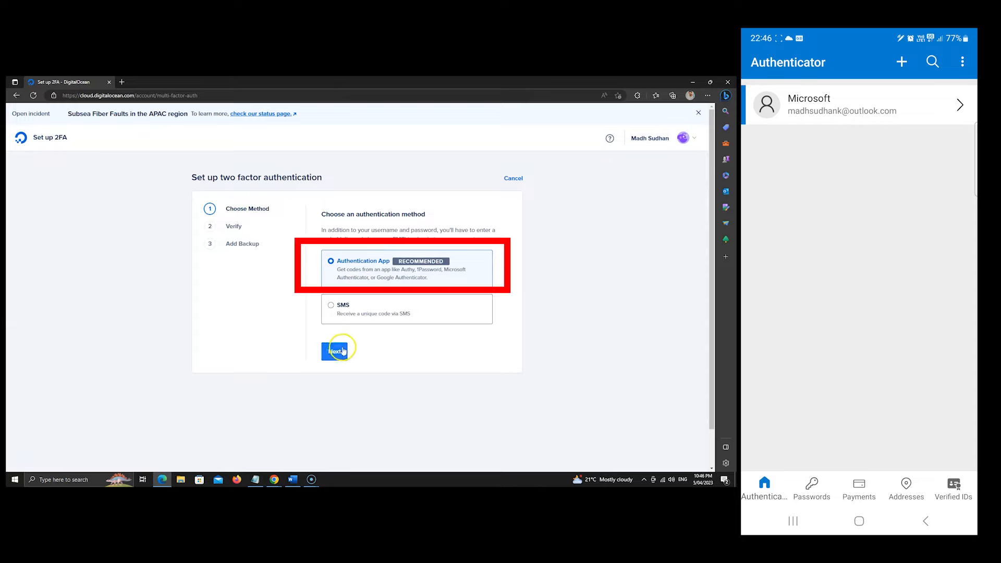
# Step: Choose Authentication App to show the QR code, and start adding an account in Authenticator
pyautogui.click(338, 349)
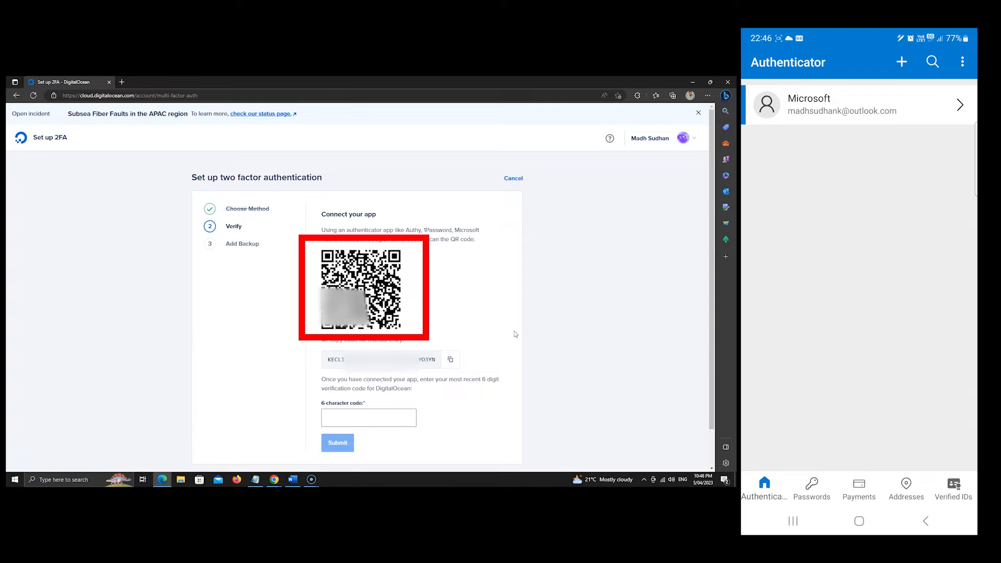
pyautogui.click(901, 62)
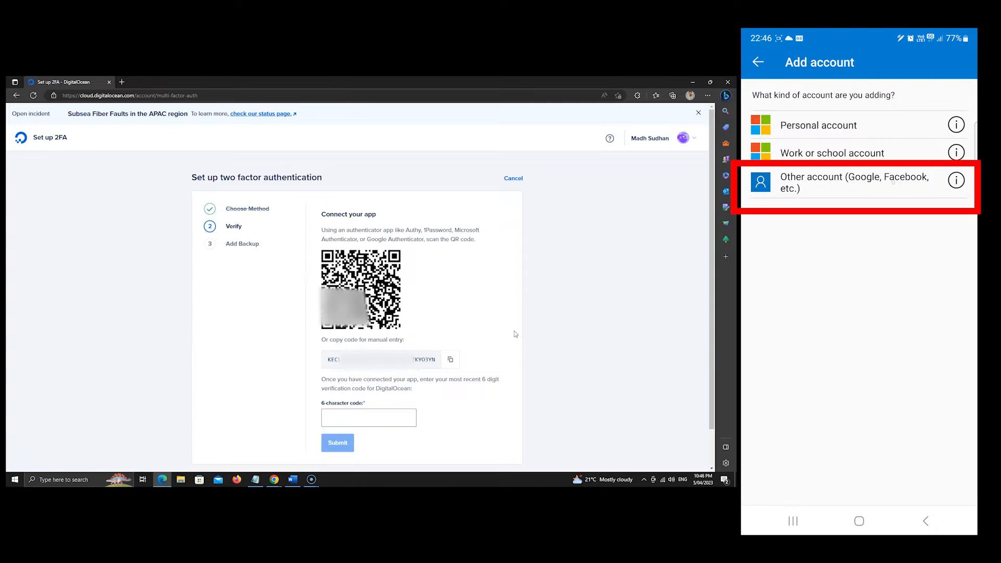
# Step: Add DigitalOcean as an other account via QR scan and enter its one-time code
pyautogui.click(853, 183)
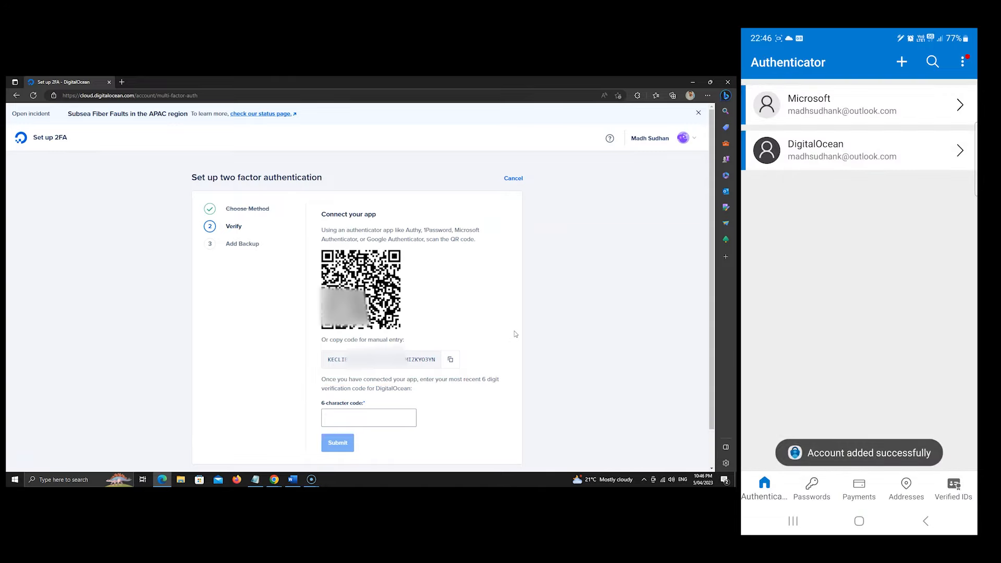
pyautogui.click(853, 151)
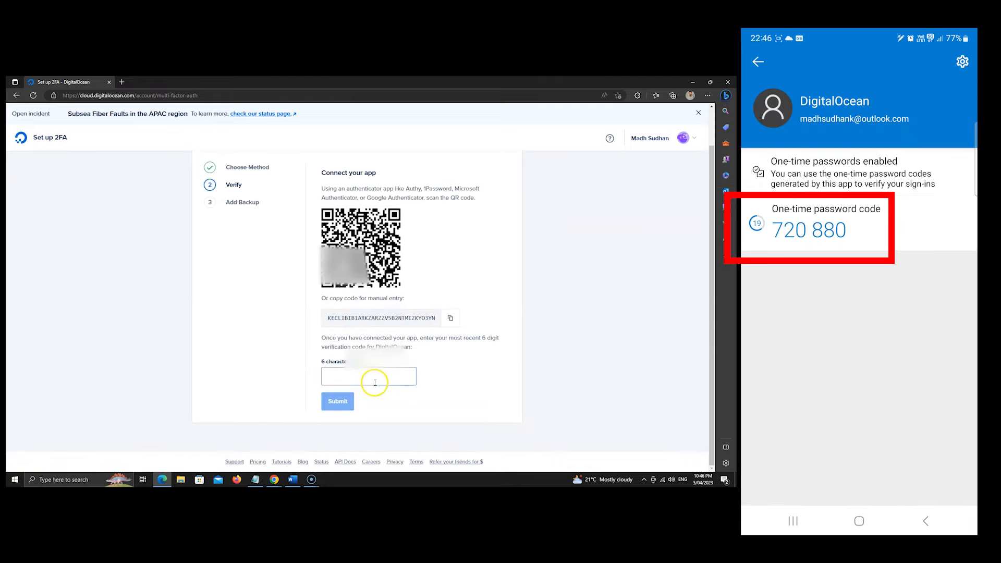
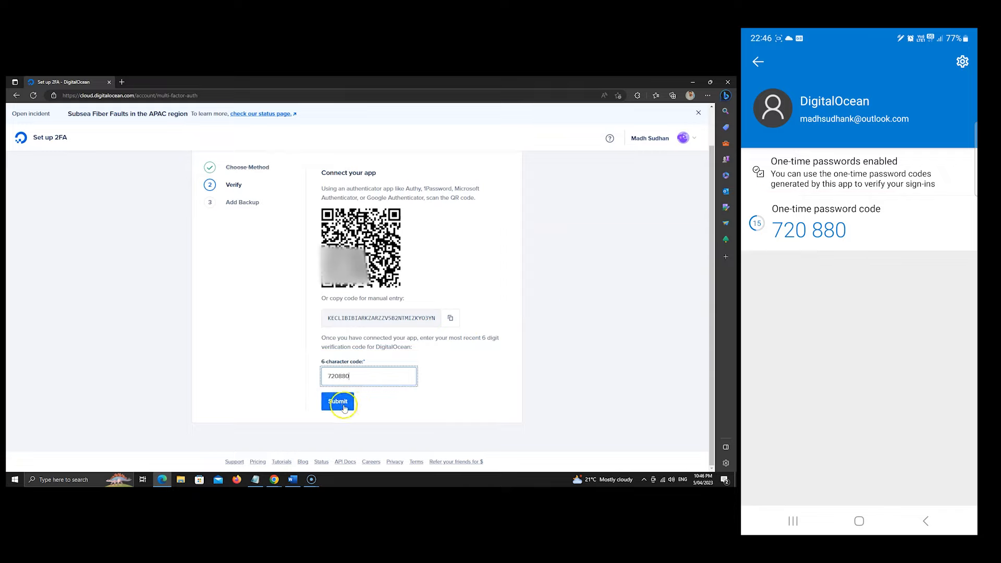
pyautogui.click(338, 403)
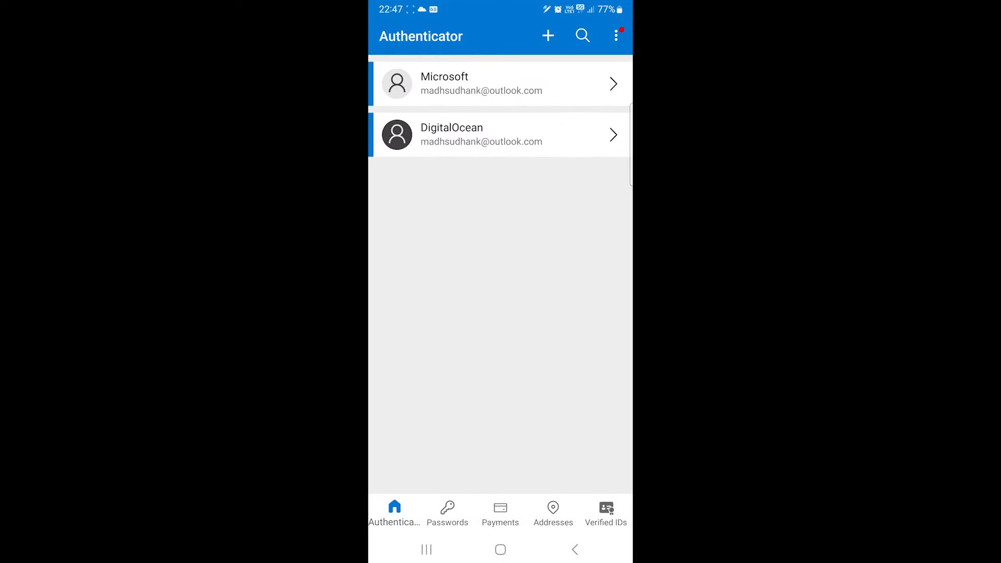
pyautogui.click(500, 134)
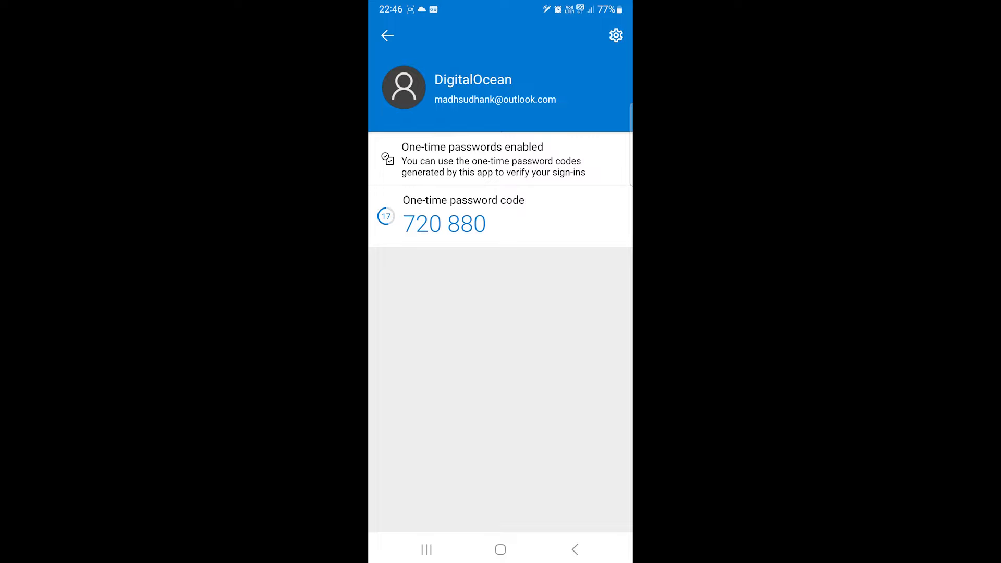
# Step: Browse saved passwords, preview Add/Generate password options, and view the adelaidemetro login
pyautogui.click(447, 511)
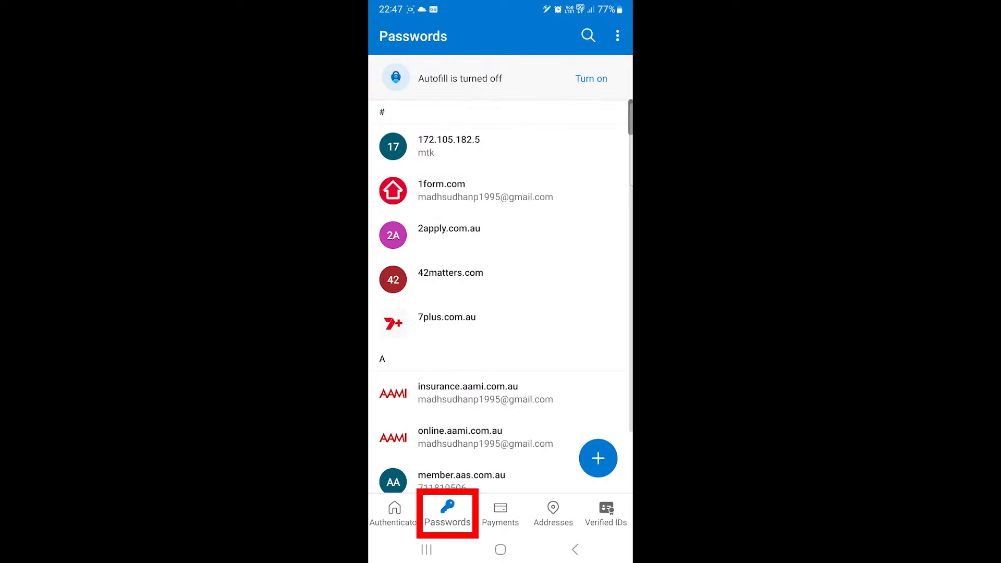
pyautogui.scroll(-3)
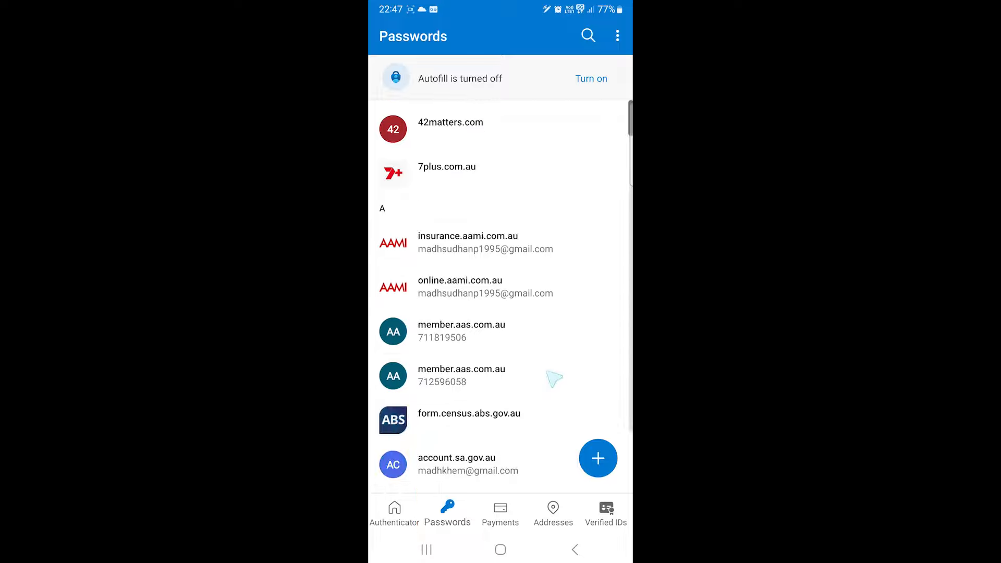
pyautogui.scroll(-3)
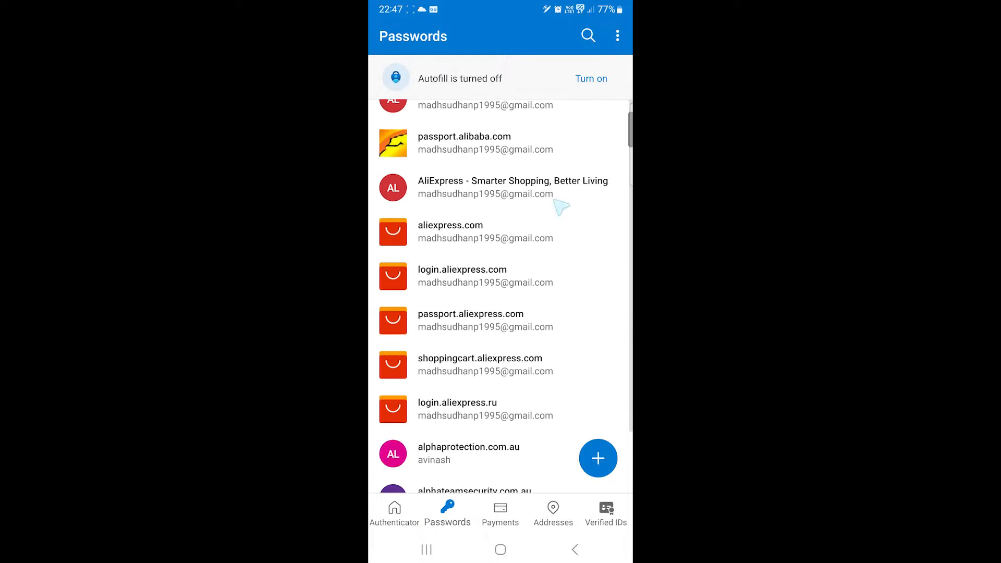
pyautogui.scroll(-3)
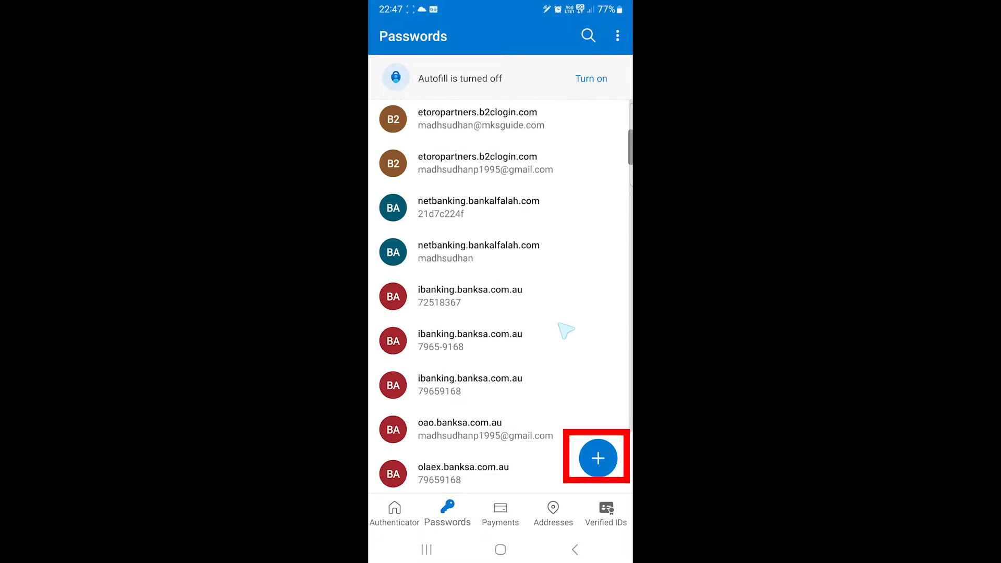
pyautogui.click(598, 458)
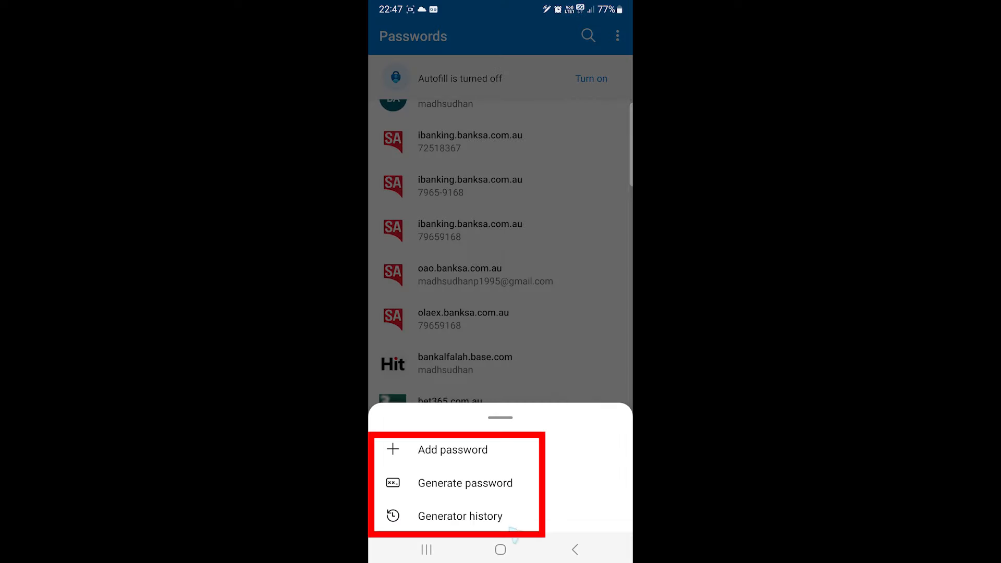
pyautogui.click(465, 483)
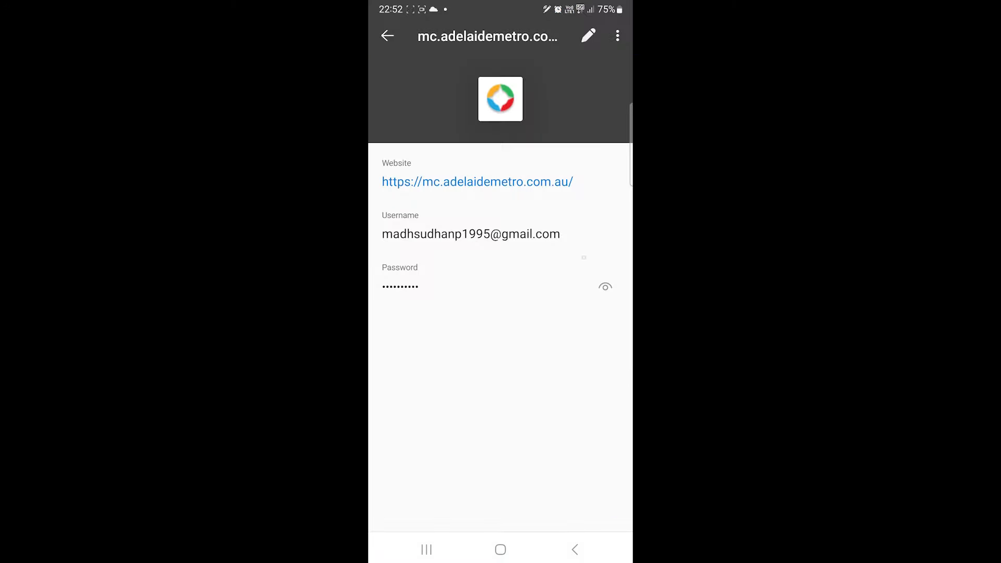
pyautogui.click(605, 287)
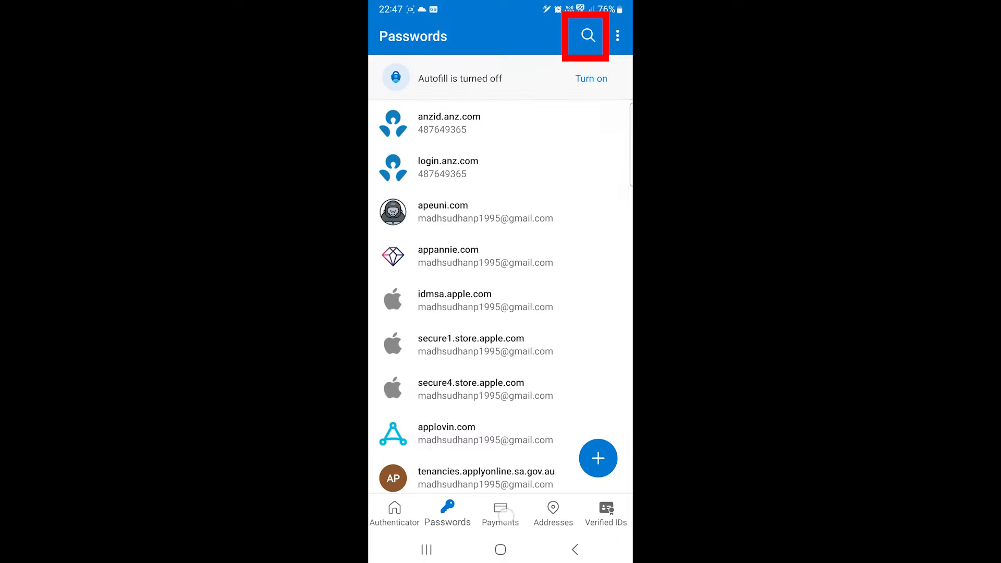
pyautogui.click(500, 512)
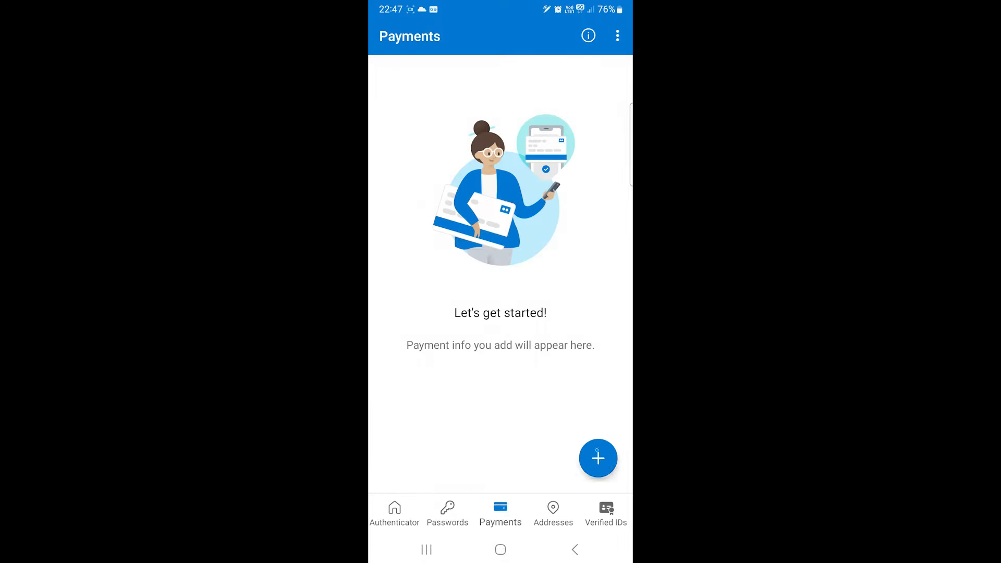
pyautogui.click(597, 458)
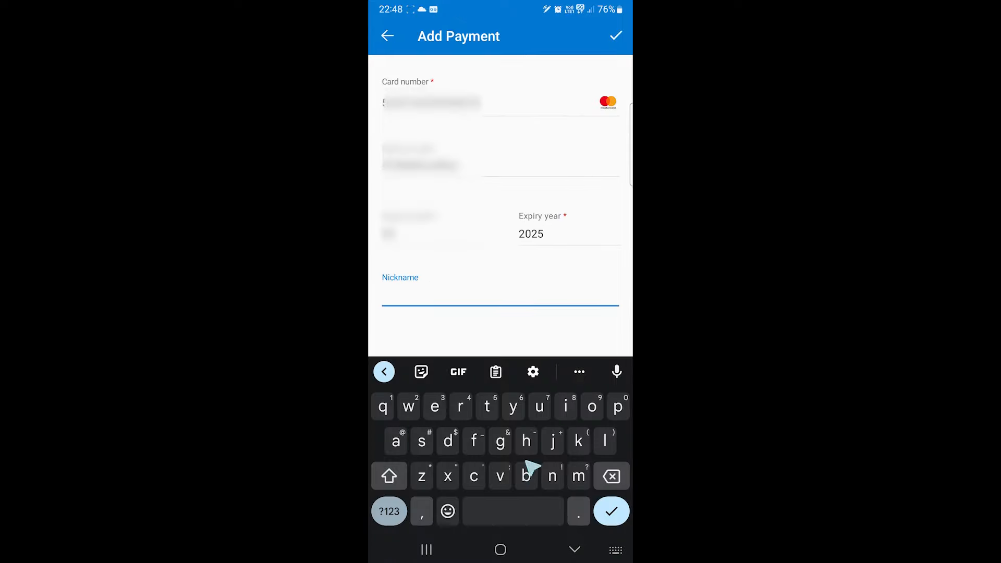
pyautogui.write('Main')
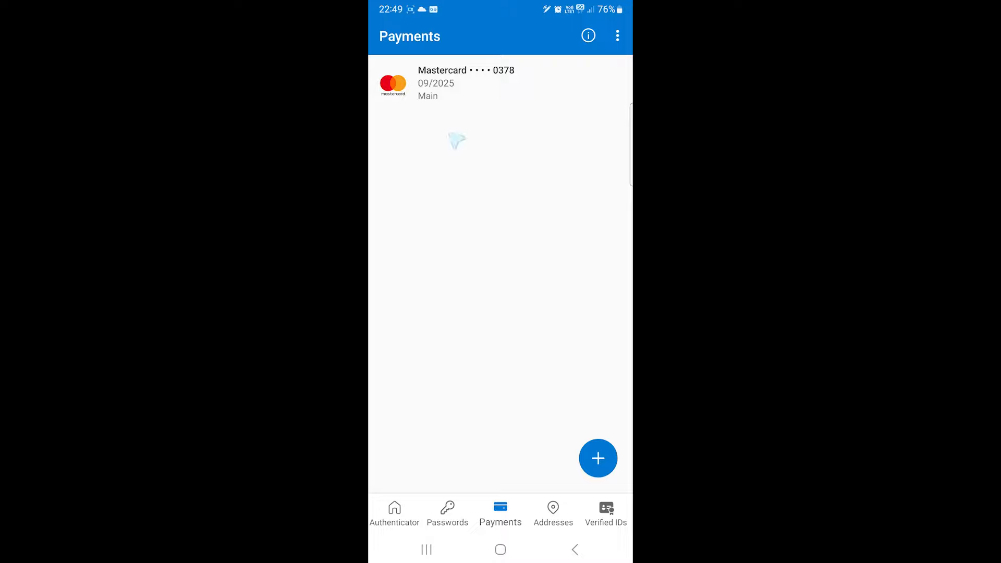
# Step: Add an Australian home address labelled House under Addresses
pyautogui.click(552, 513)
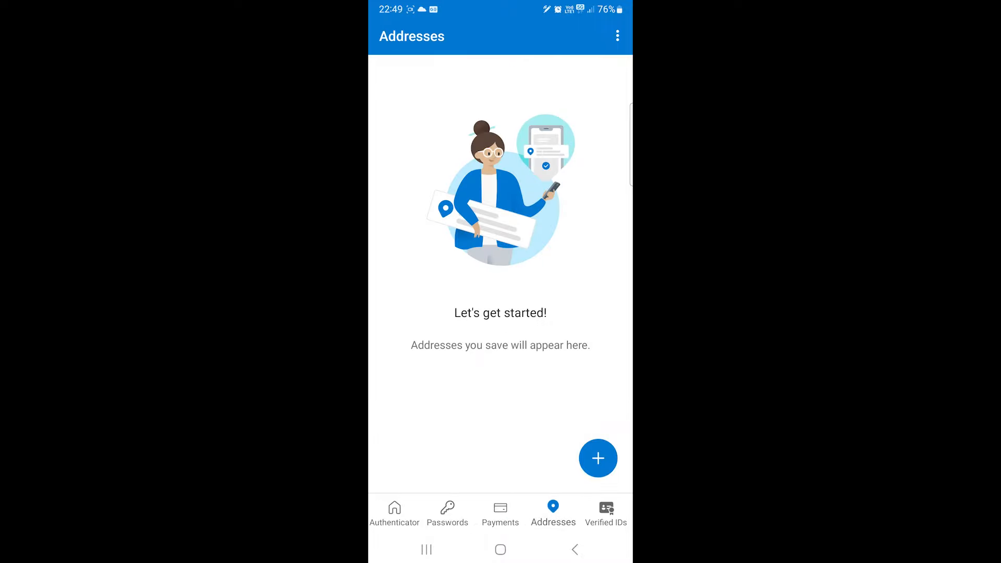
pyautogui.click(598, 458)
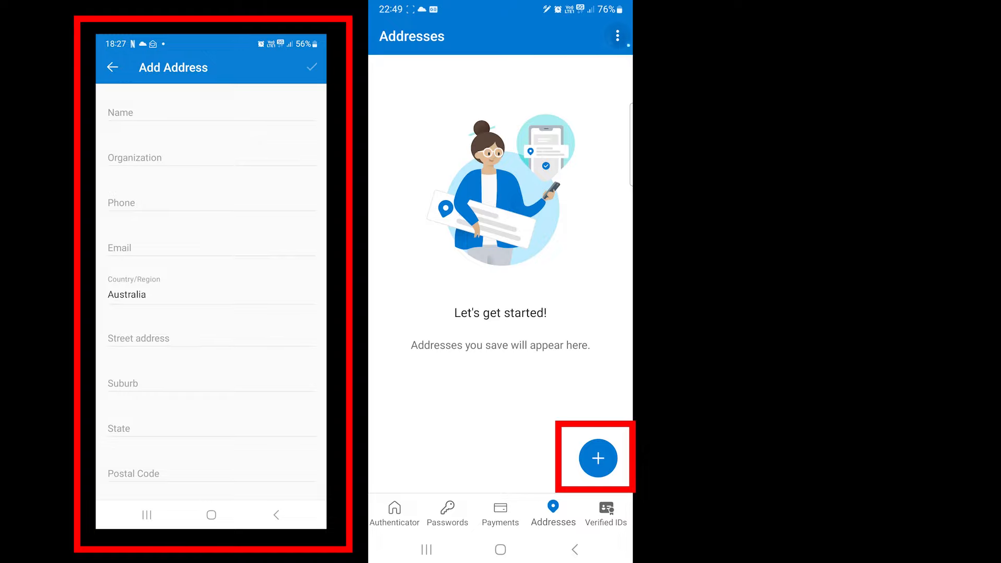
pyautogui.click(618, 34)
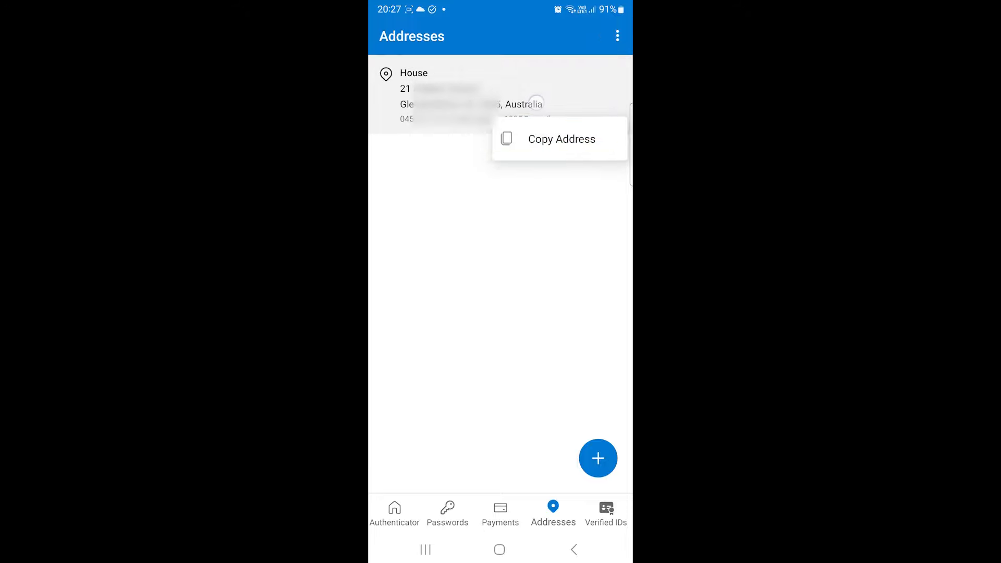
# Step: View the Verified IDs intro screen showing no IDs, then return to accounts
pyautogui.click(606, 512)
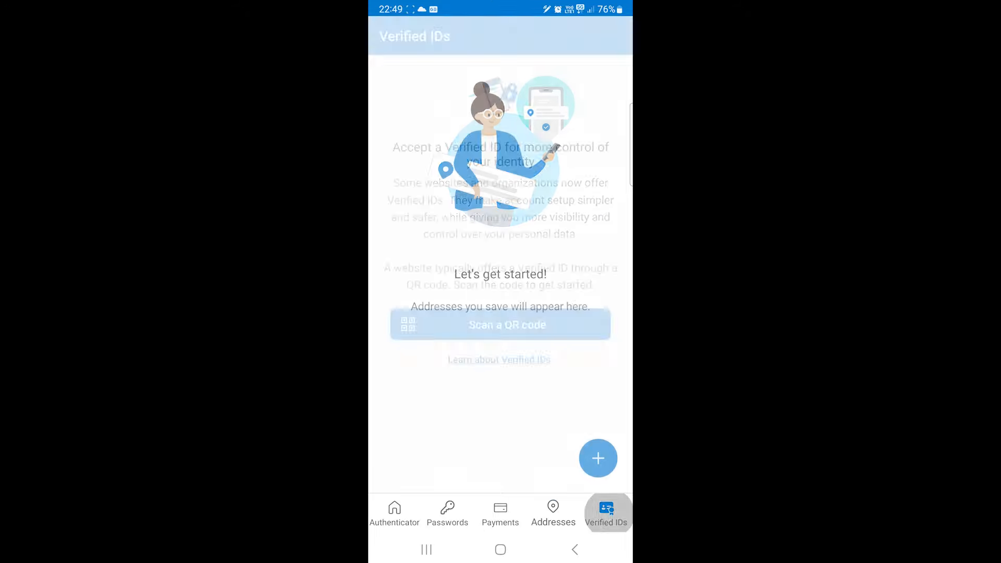
pyautogui.click(607, 511)
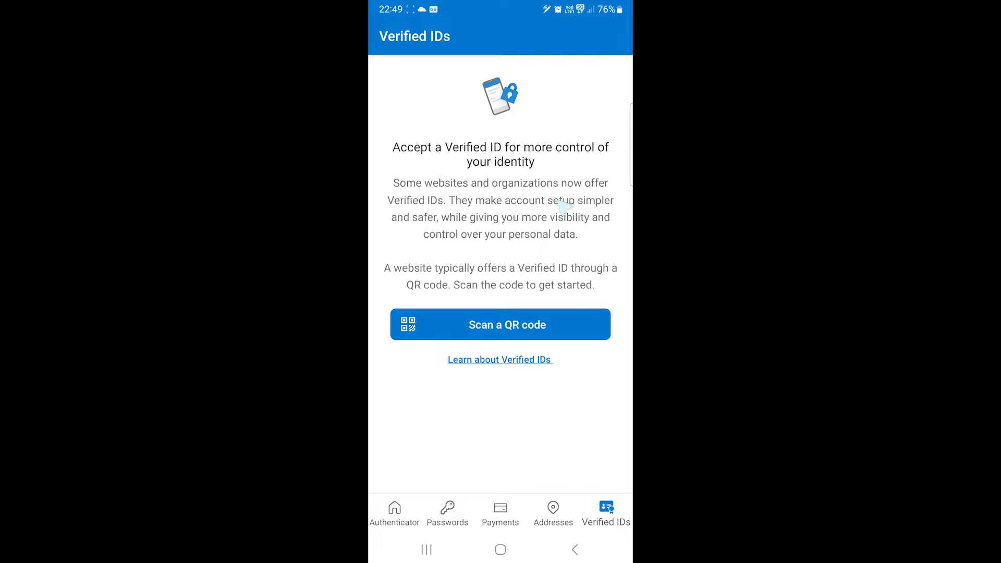
pyautogui.moveTo(476, 216)
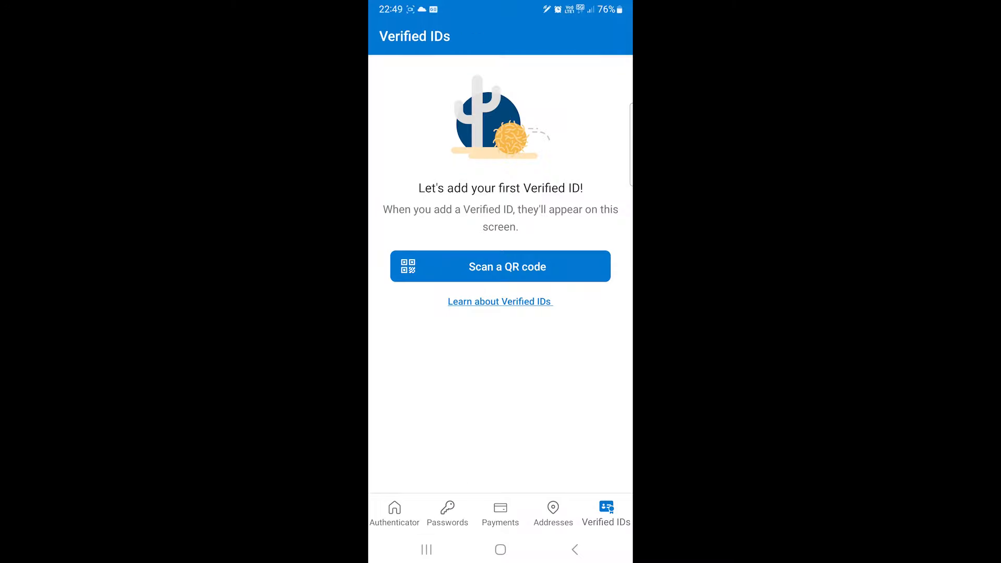
pyautogui.click(394, 513)
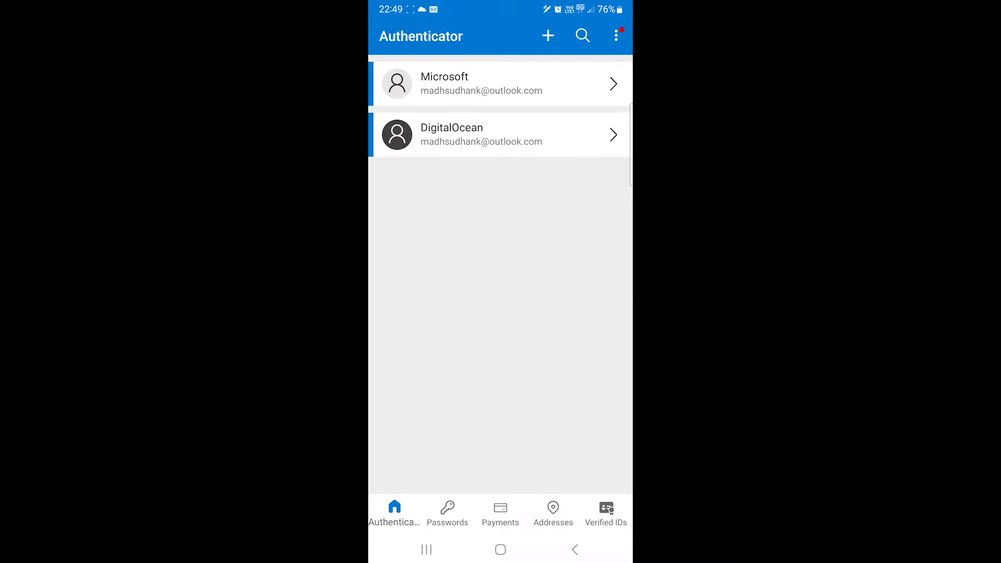
# Step: Turn on backup from the three-dot menu and acknowledge the credentials-backed-up confirmation
pyautogui.click(615, 35)
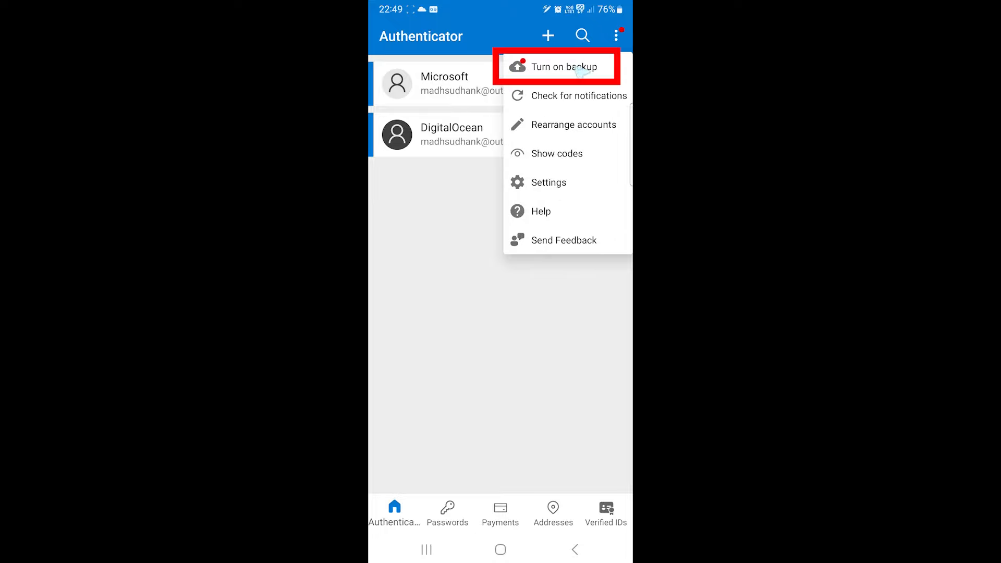
pyautogui.click(559, 66)
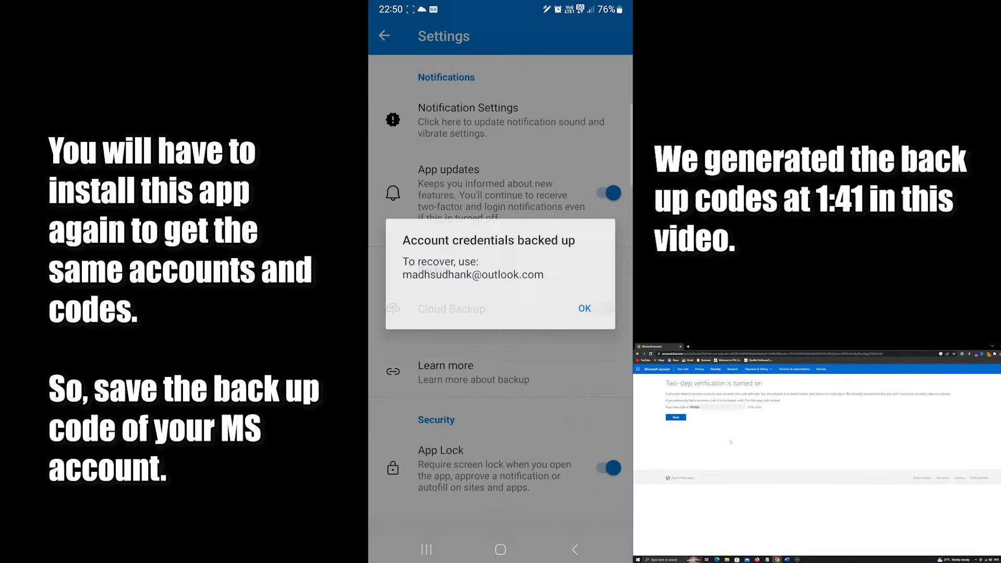
pyautogui.click(584, 309)
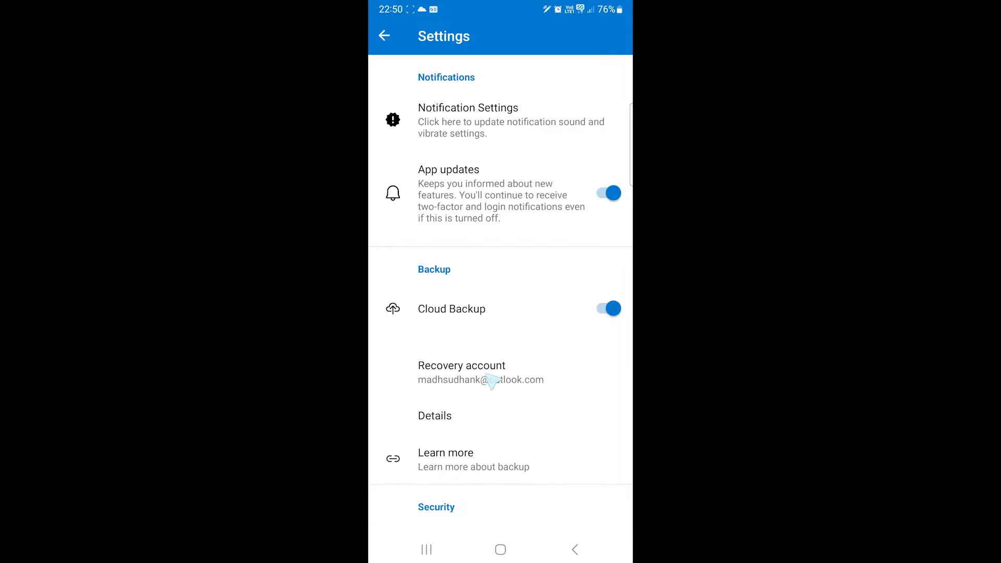
# Step: Scroll Settings down to the password autofill options, then go back to accounts
pyautogui.scroll(-3)
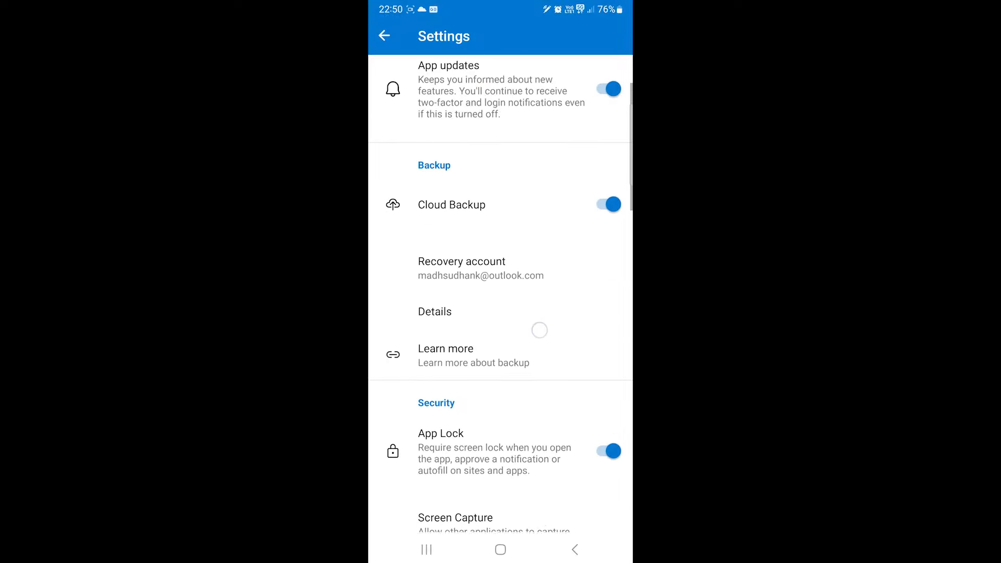
pyautogui.scroll(-3)
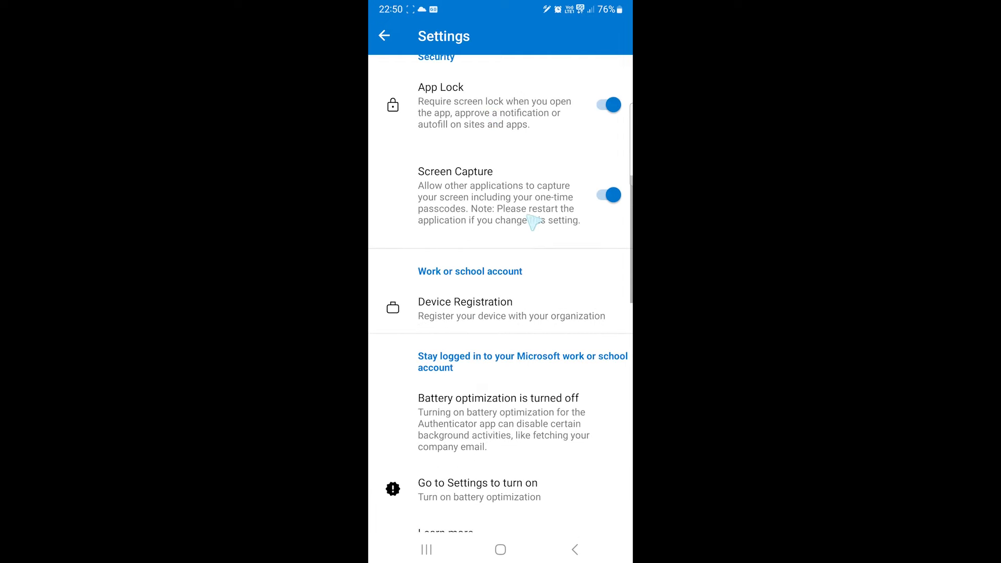
pyautogui.scroll(-3)
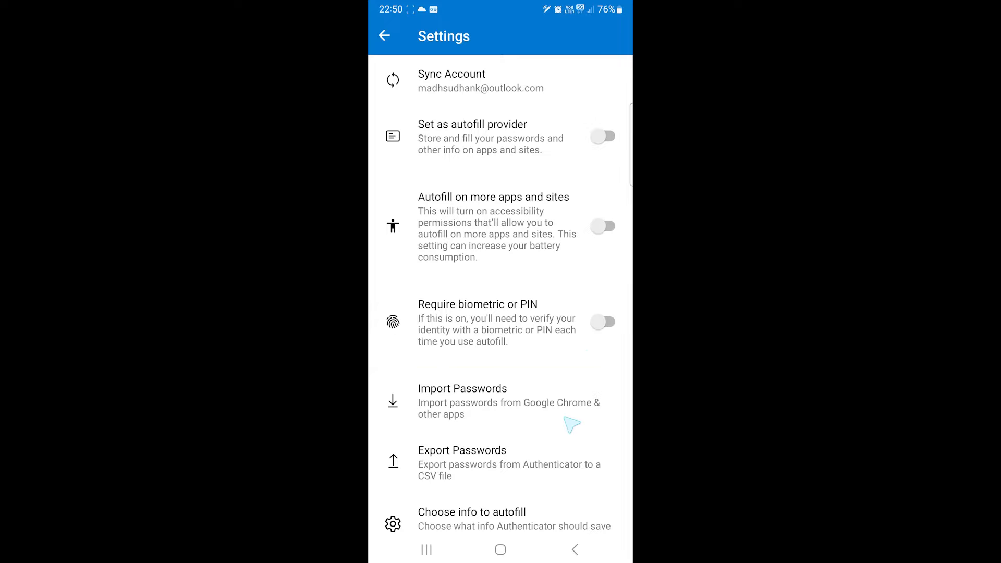
pyautogui.click(385, 35)
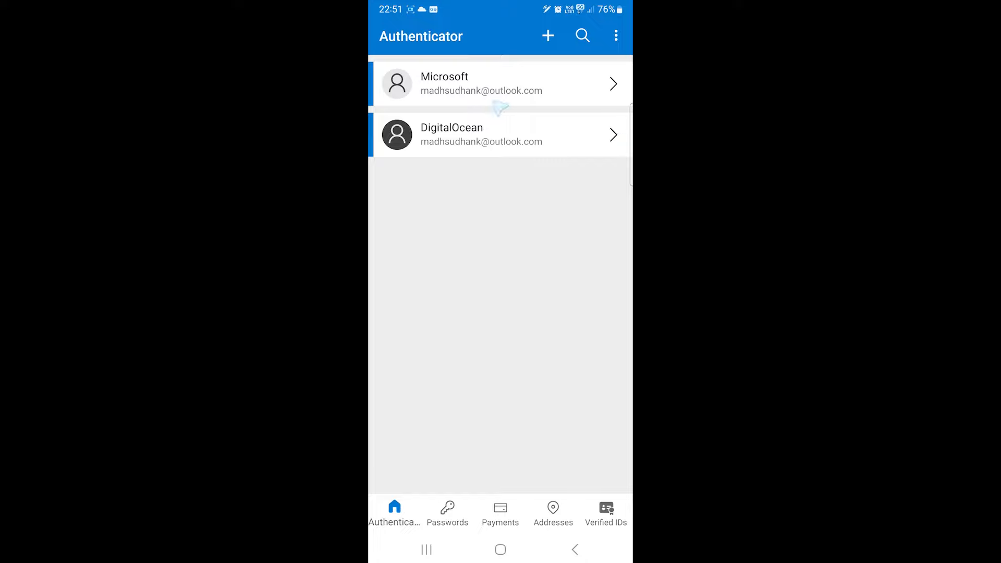